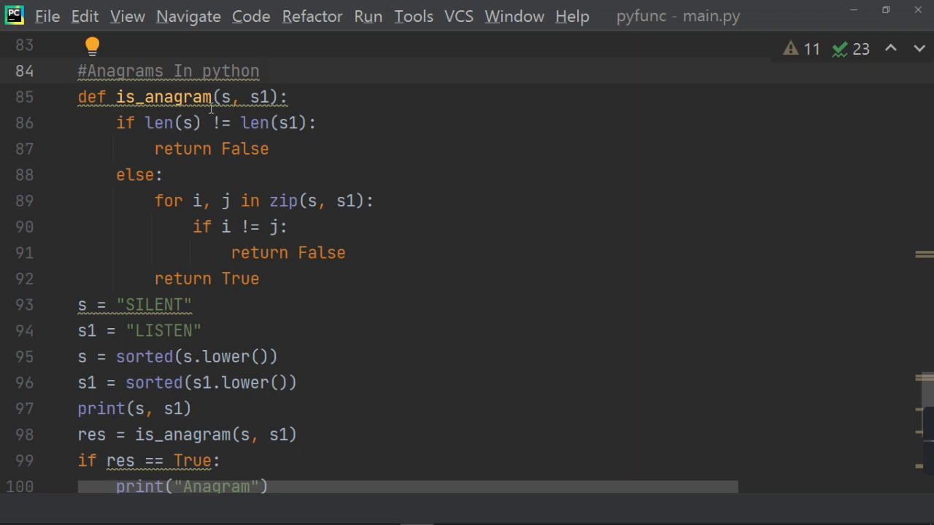
mouse_move(343, 97)
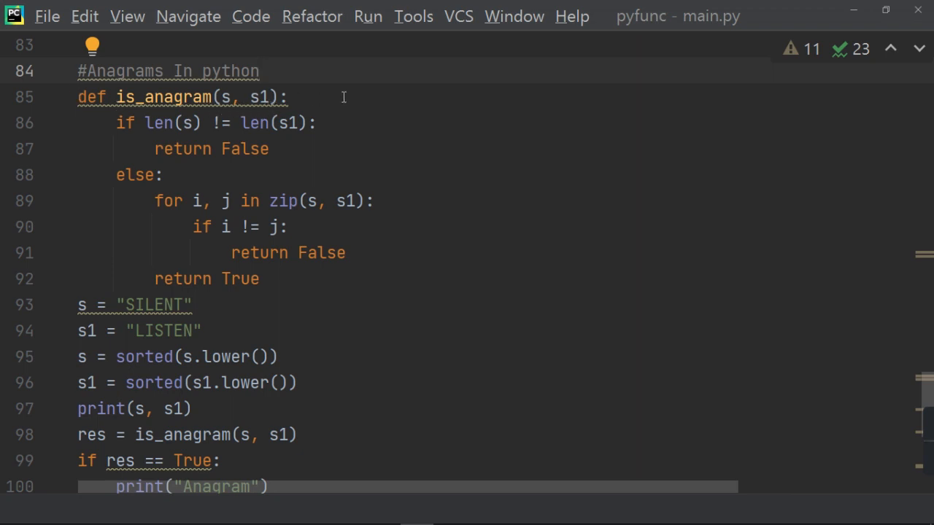
mouse_move(375, 96)
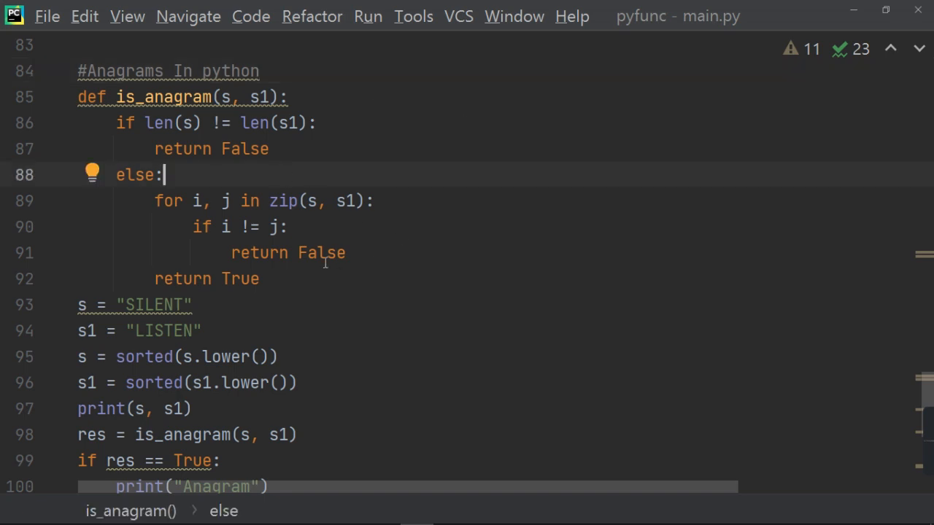
mouse_move(438, 186)
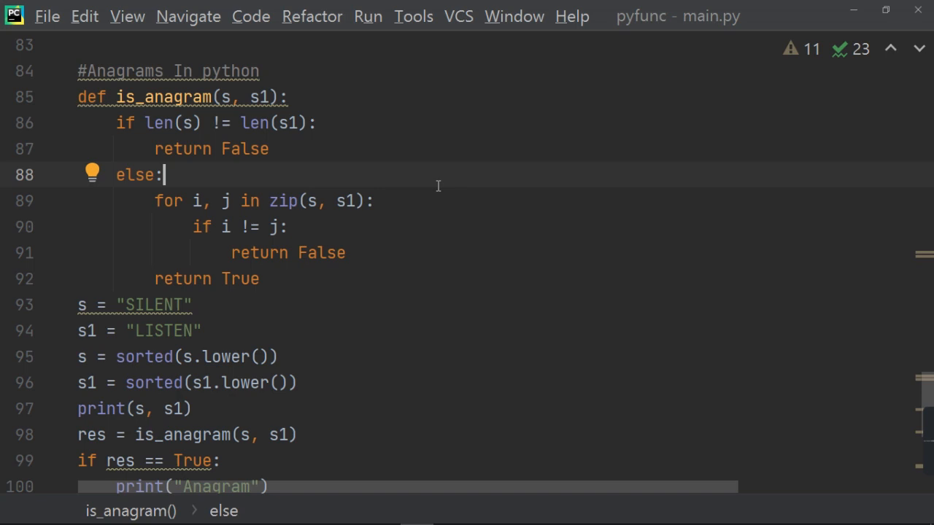
mouse_move(218, 217)
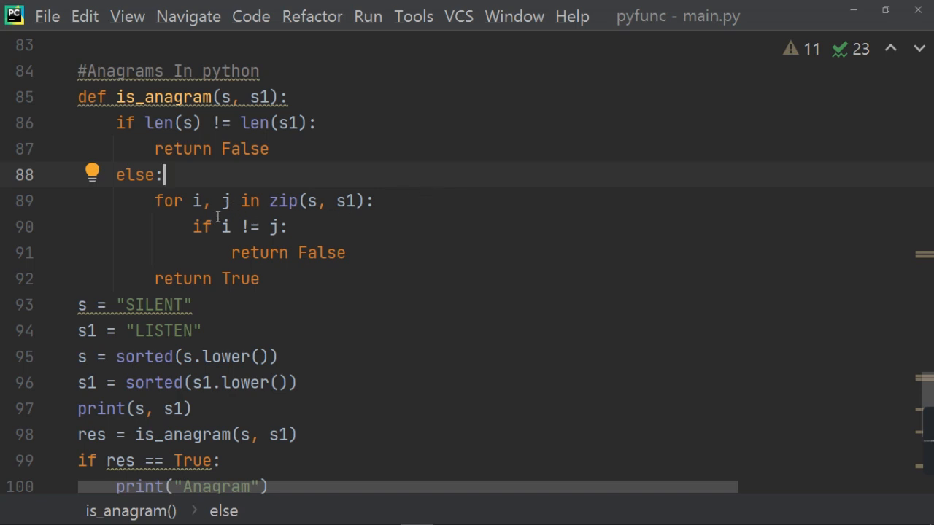
mouse_move(235, 297)
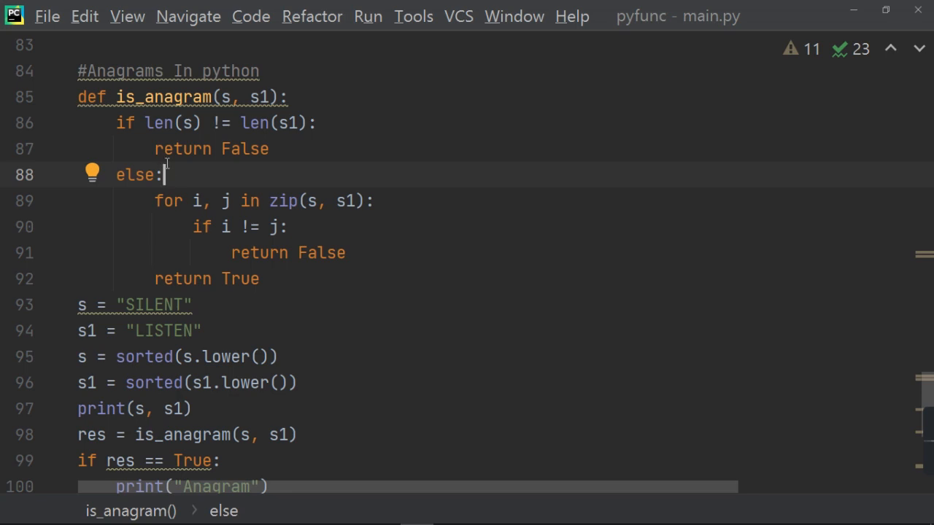
mouse_move(315, 138)
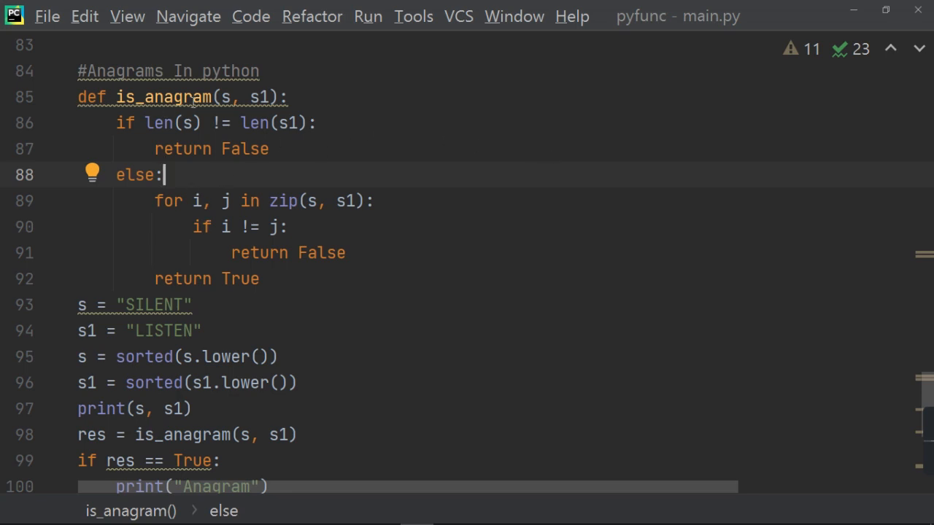
mouse_move(85, 305)
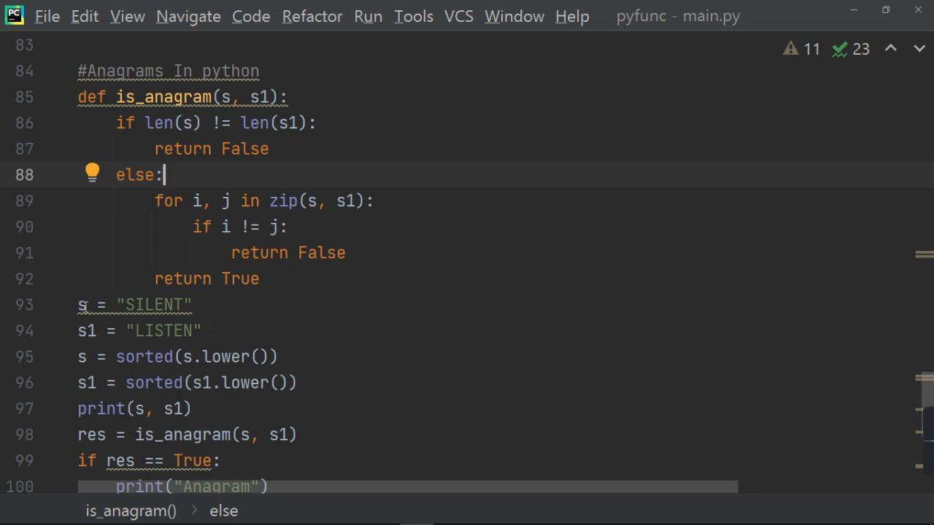
mouse_move(87, 317)
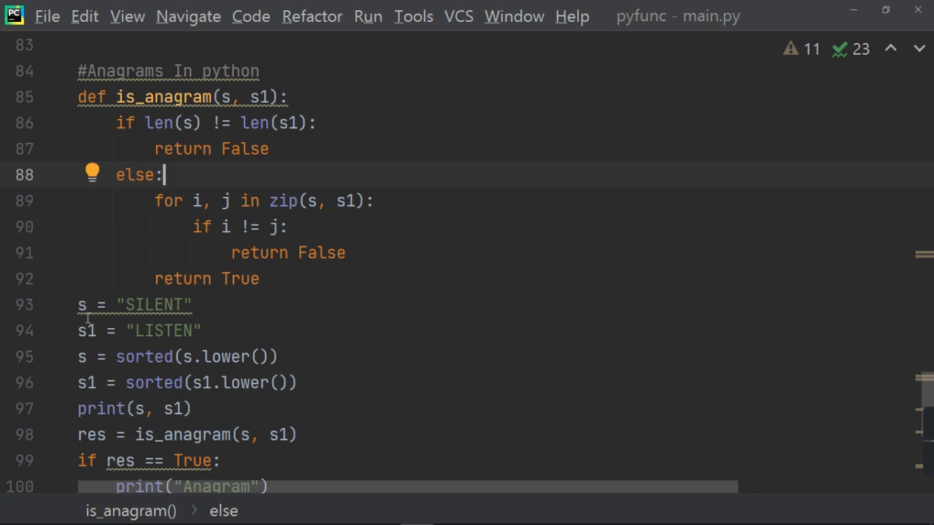
mouse_move(227, 322)
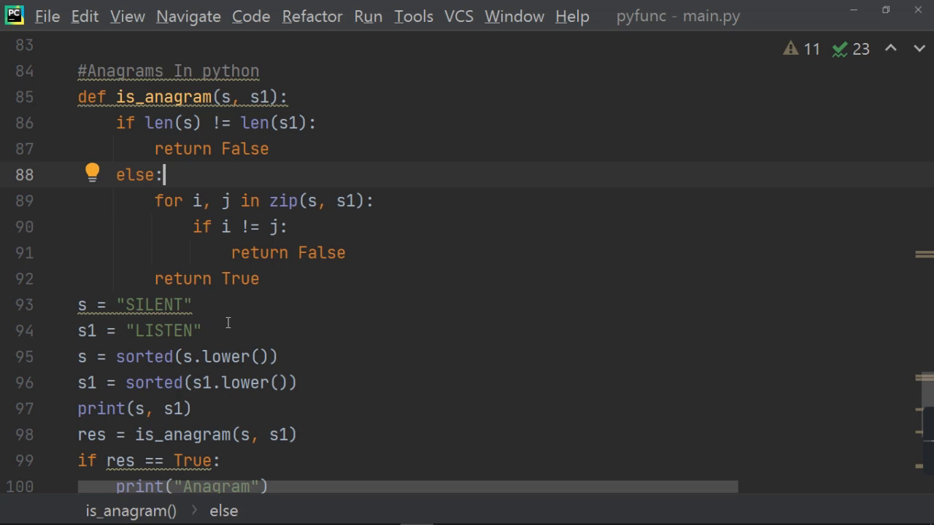
mouse_move(76, 375)
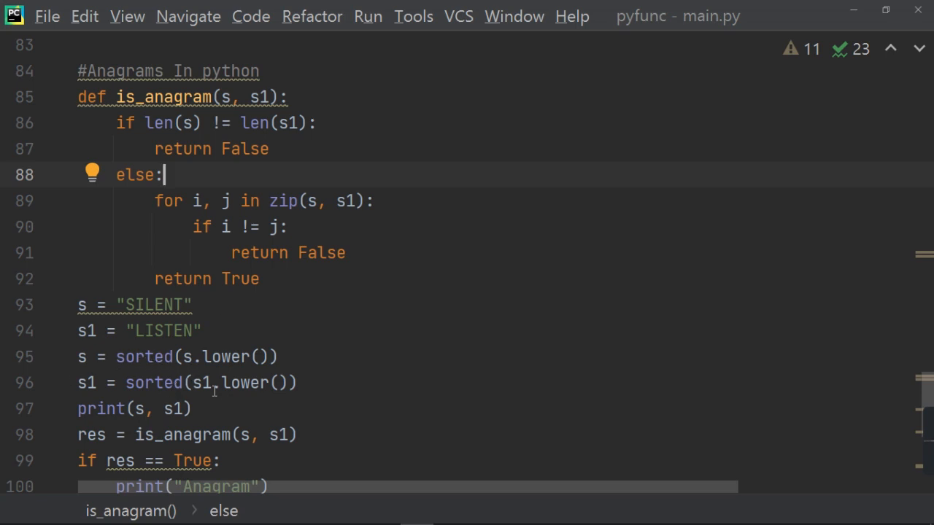
mouse_move(338, 378)
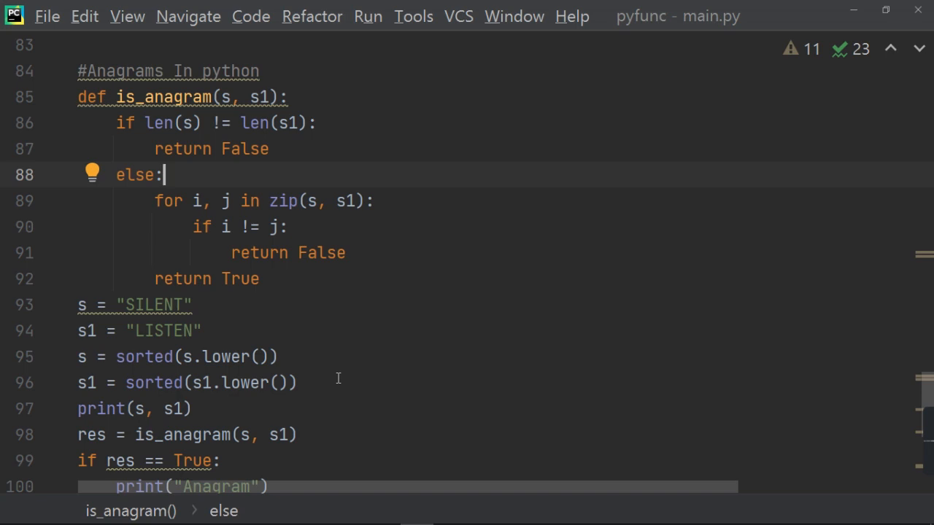
mouse_move(67, 410)
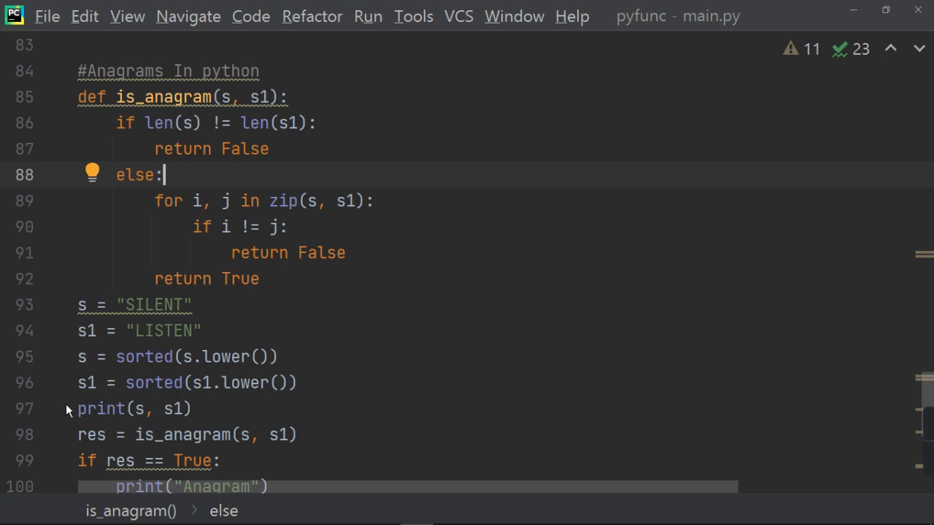
mouse_move(300, 414)
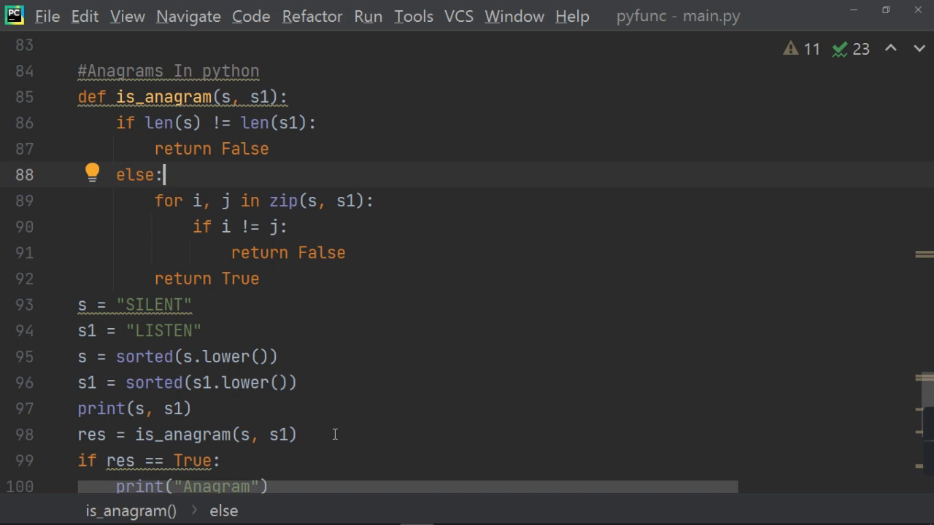
mouse_move(318, 421)
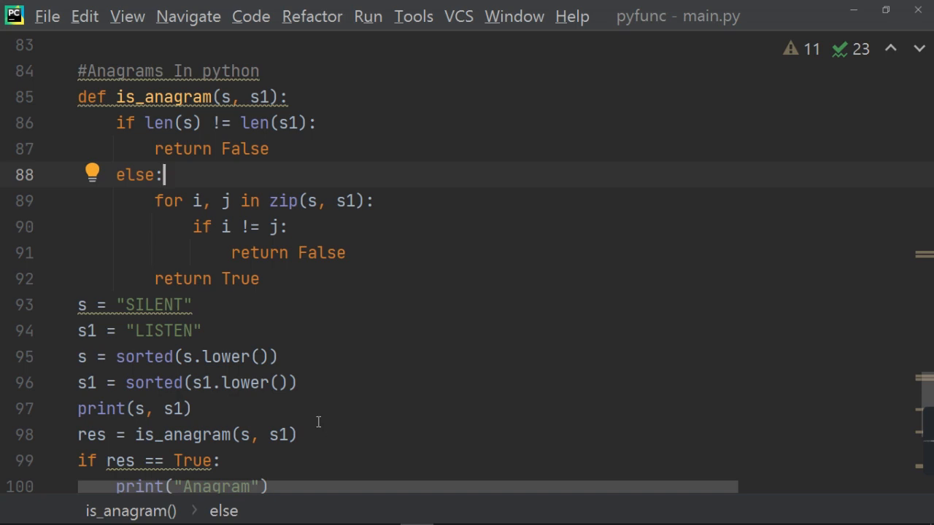
mouse_move(271, 443)
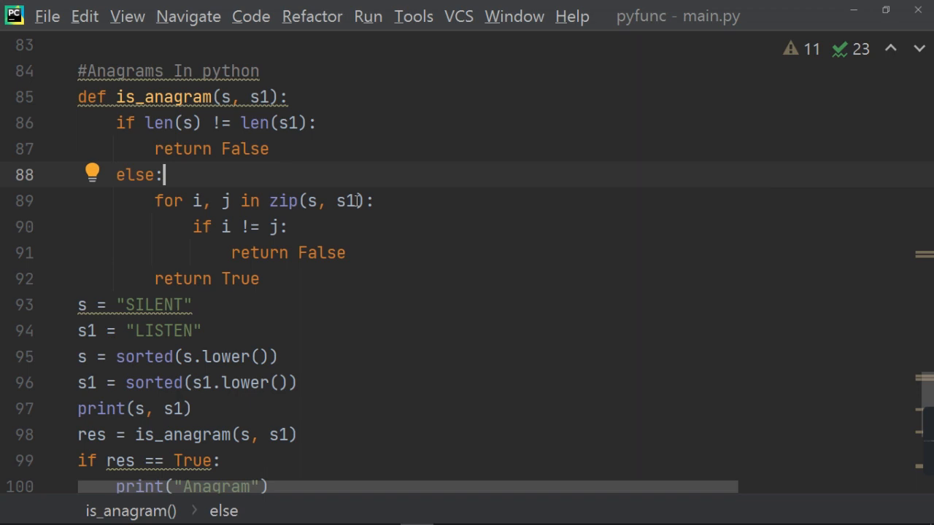
mouse_move(205, 122)
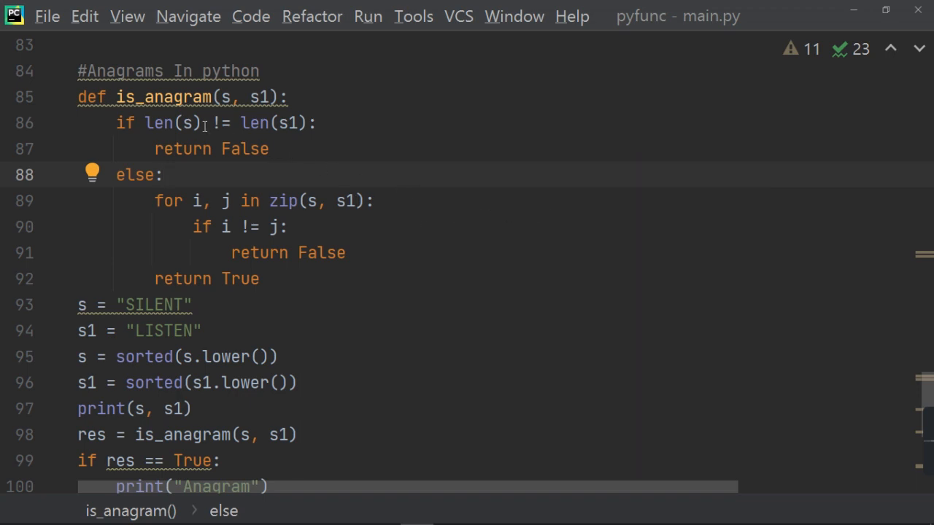
mouse_move(313, 122)
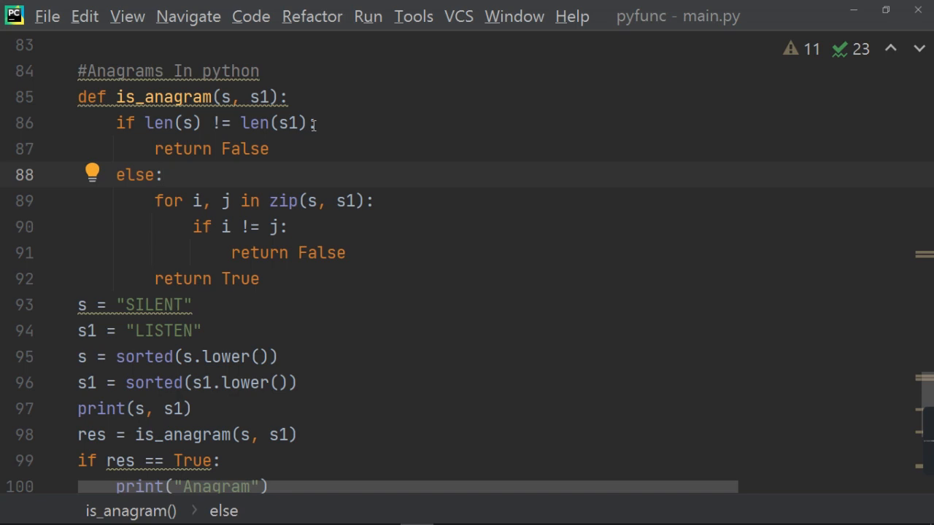
mouse_move(704, 175)
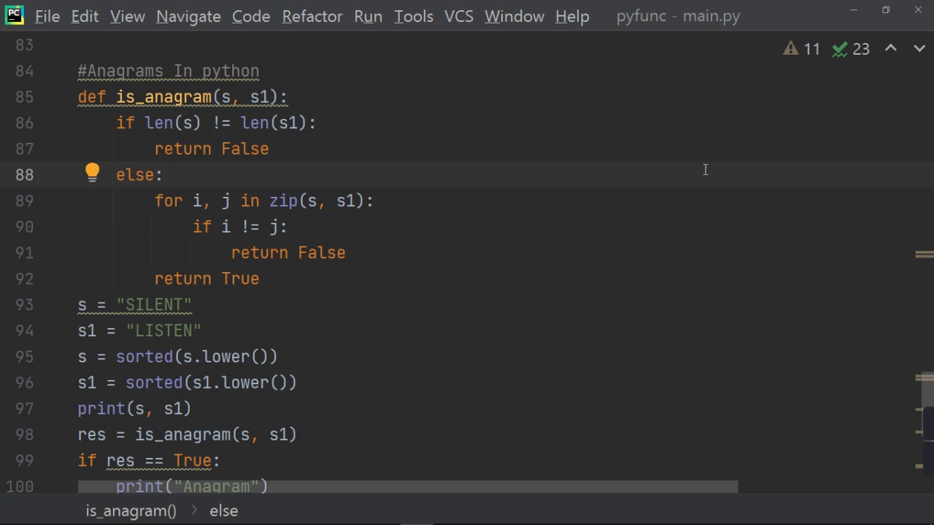
mouse_move(264, 288)
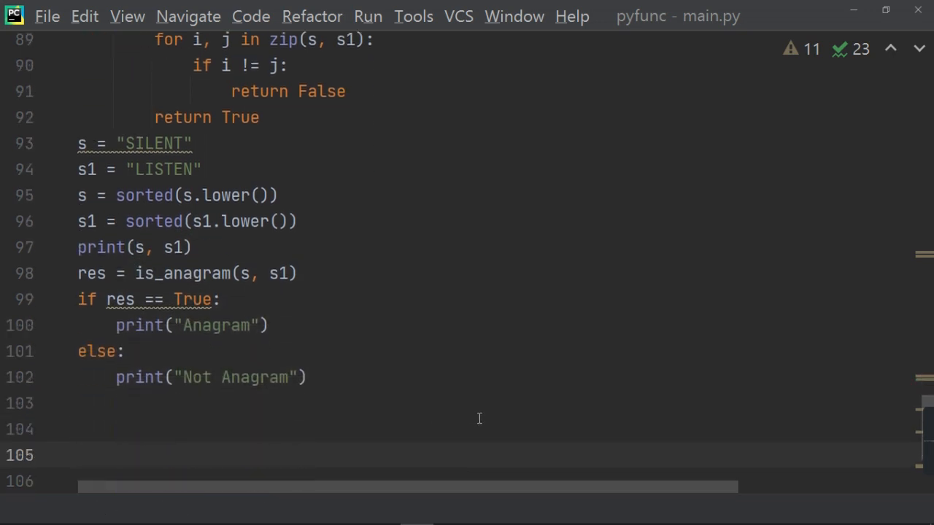
mouse_move(482, 276)
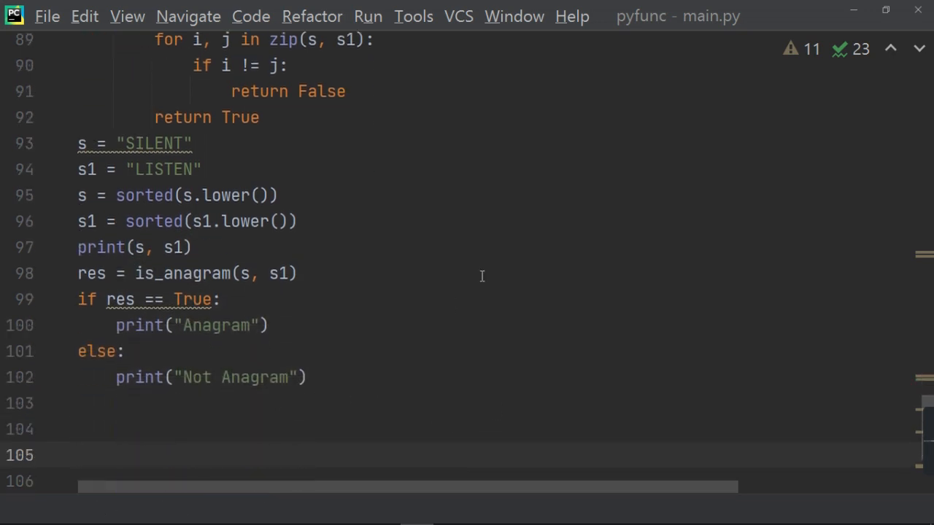
Run 'main' from the Run menu, printing both sorted letter lists and 'Anagram'
left_click(367, 16)
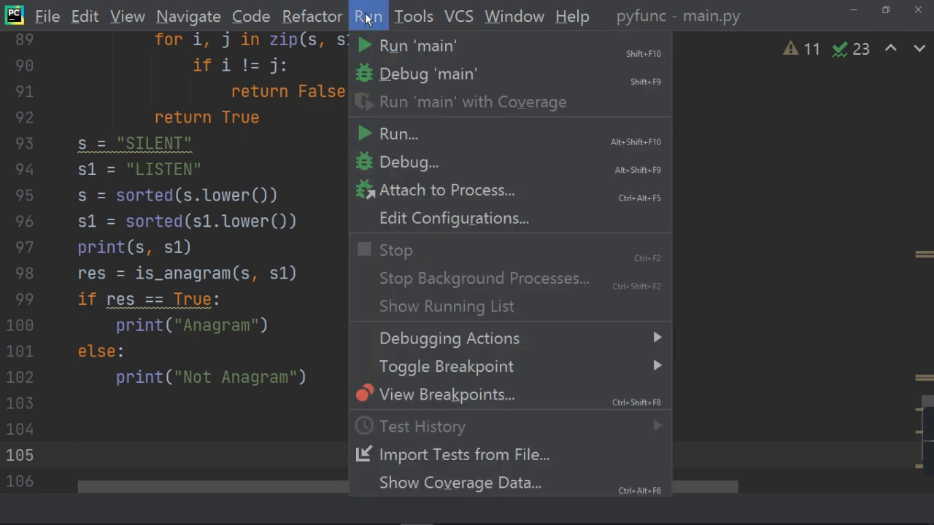
left_click(368, 16)
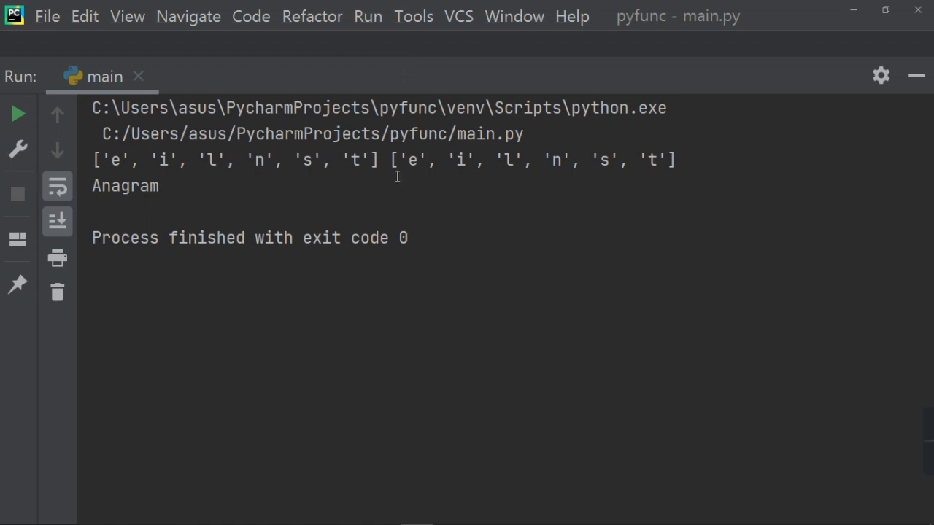
mouse_move(375, 182)
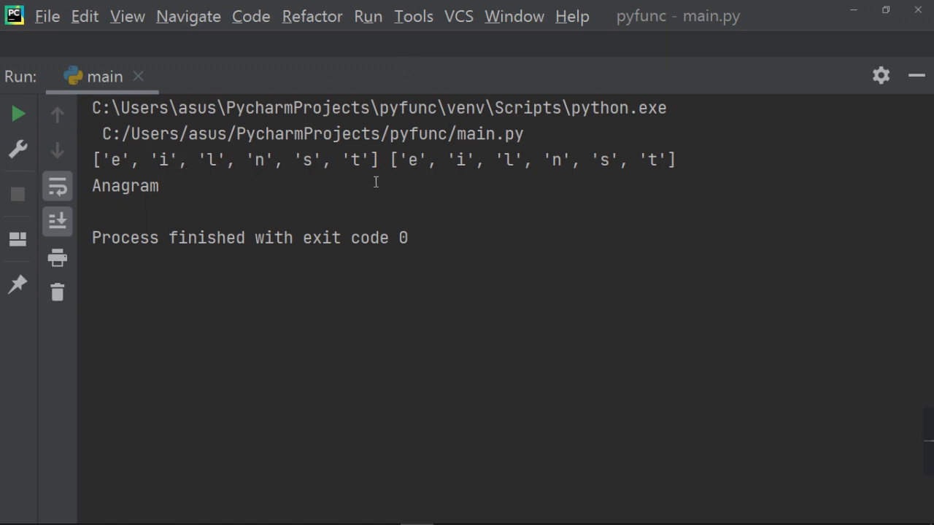
mouse_move(657, 170)
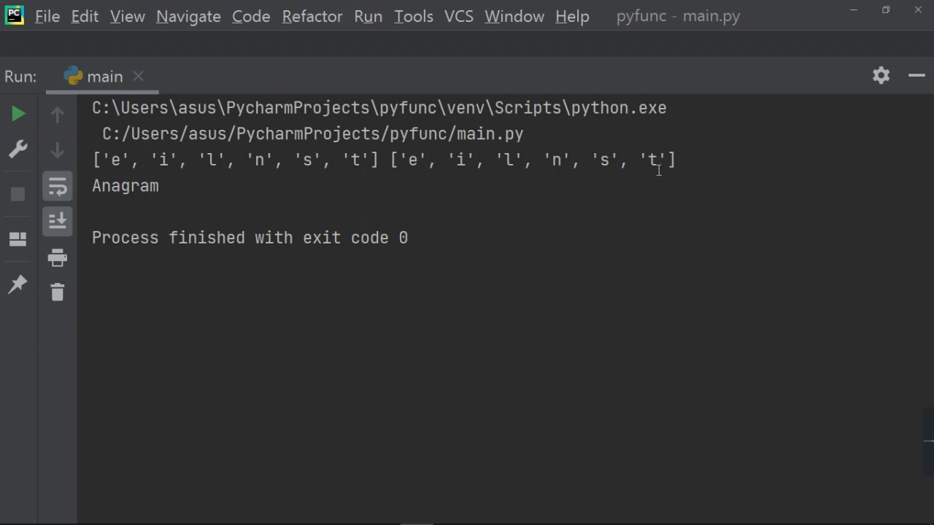
mouse_move(164, 200)
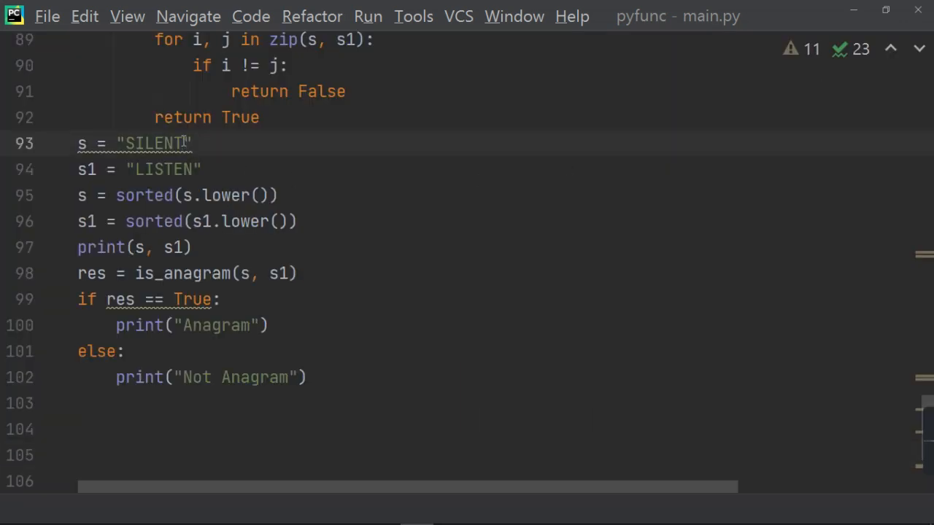
Change 'SILENT' to 'SILEN' and rerun main.py, which now prints 'Not Anagram'
key("Backspace")
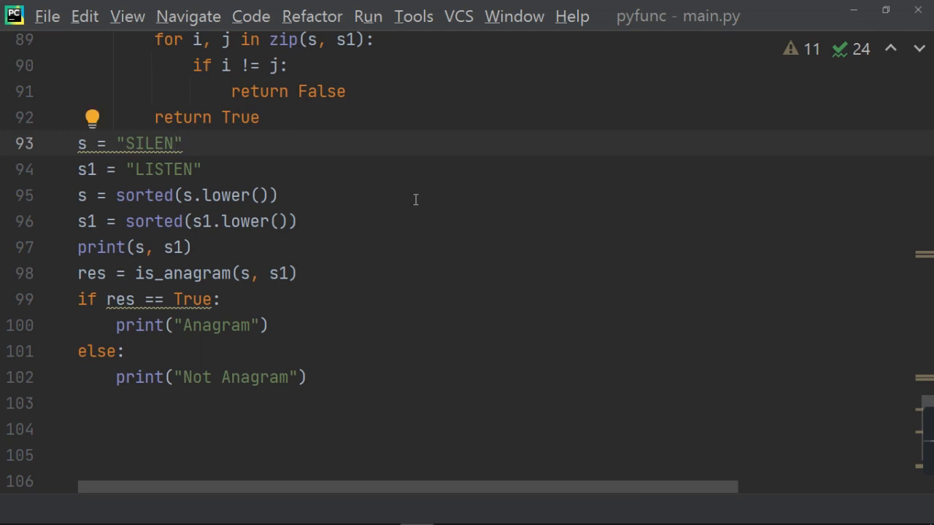
left_click(367, 16)
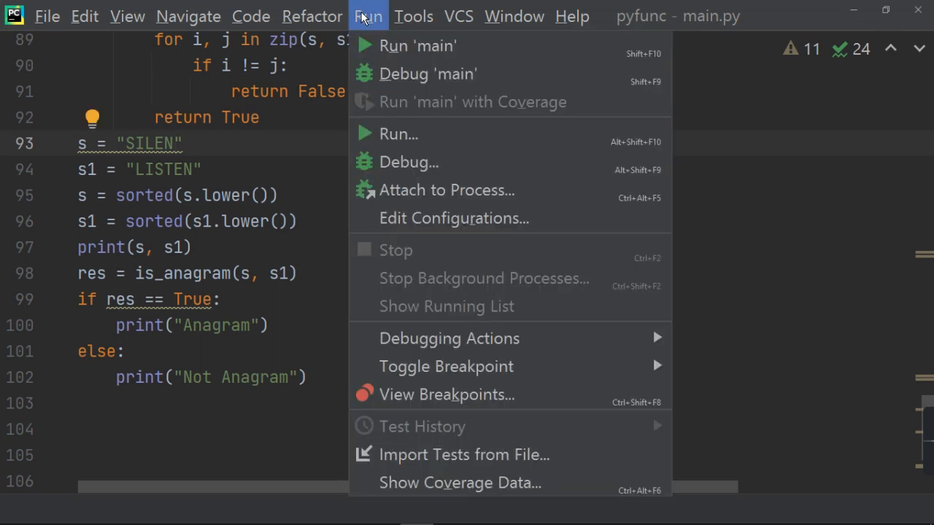
left_click(417, 45)
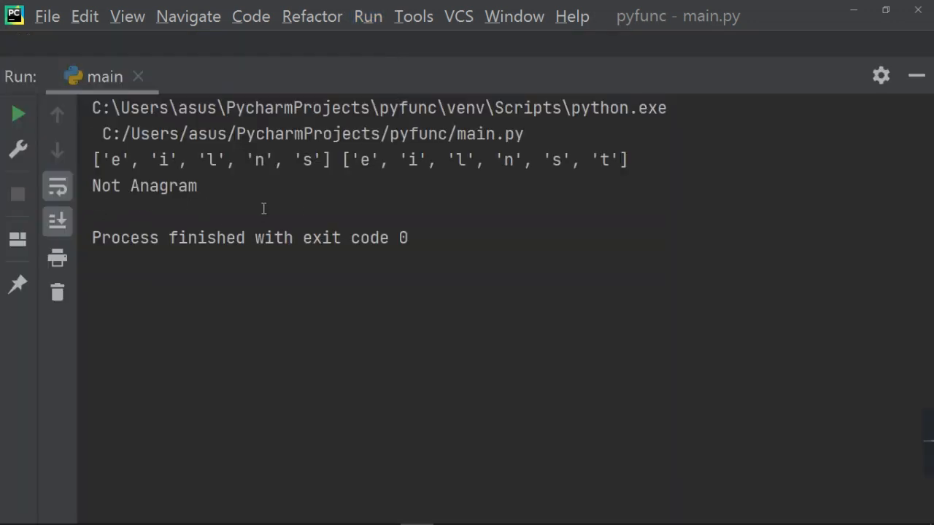
mouse_move(916, 76)
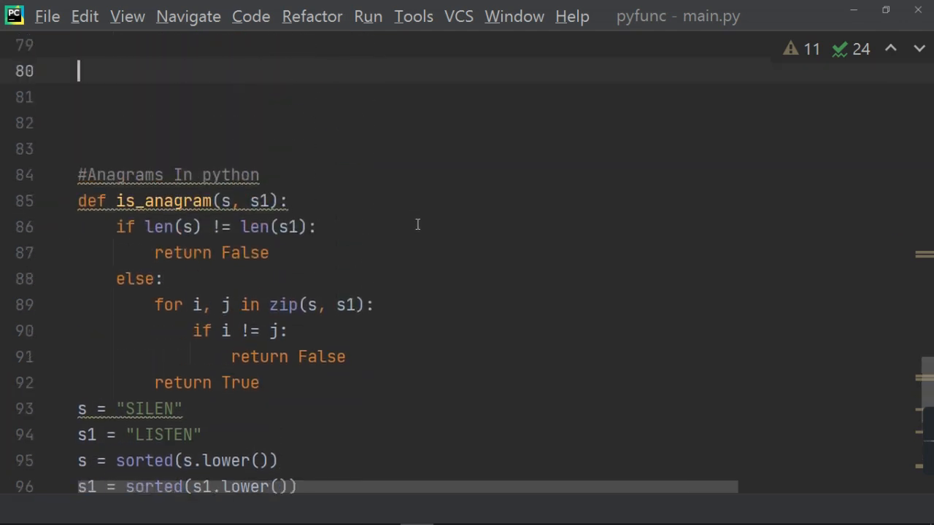
Place the cursor in the editor at 'SILEN' on line 93
left_click(268, 252)
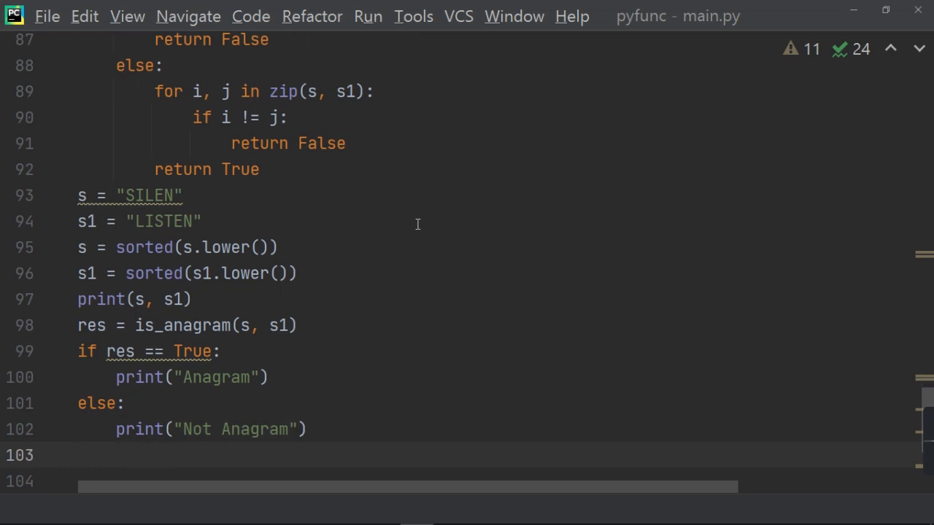
mouse_move(248, 289)
type("T")
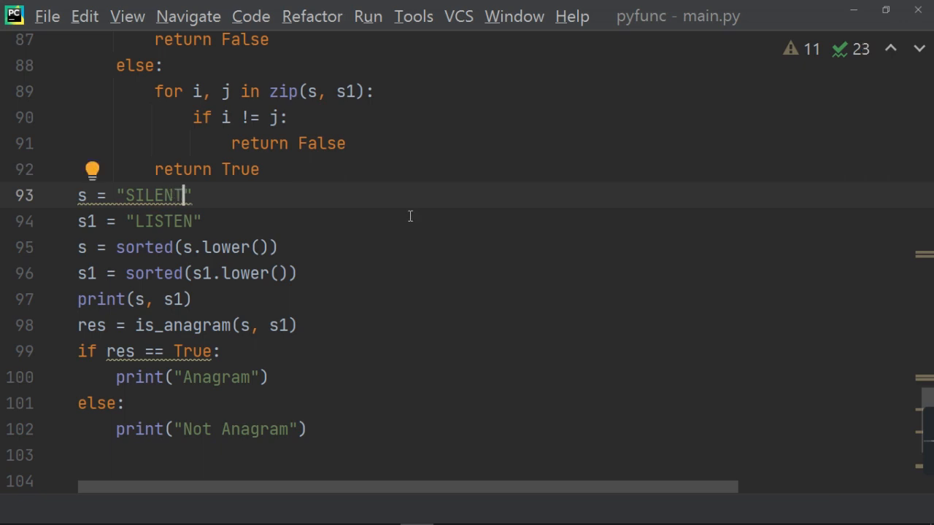
mouse_move(594, 293)
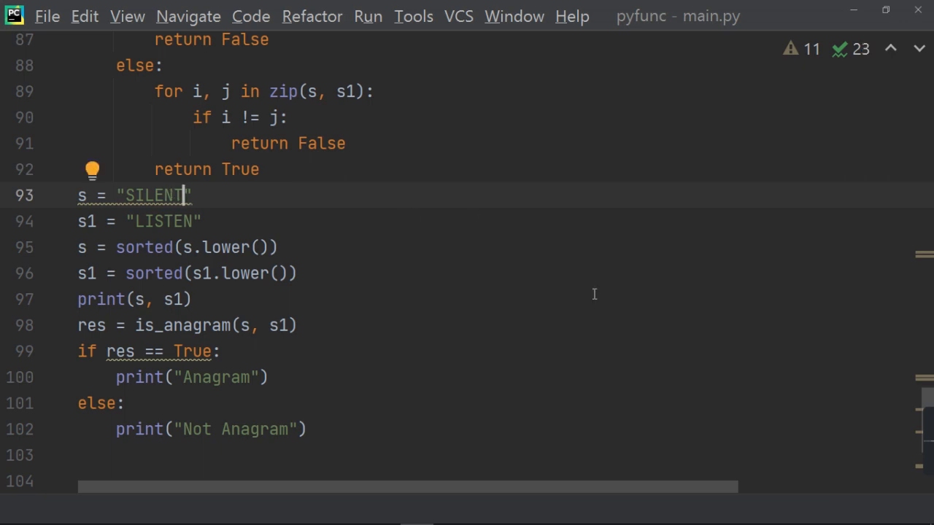
mouse_move(458, 257)
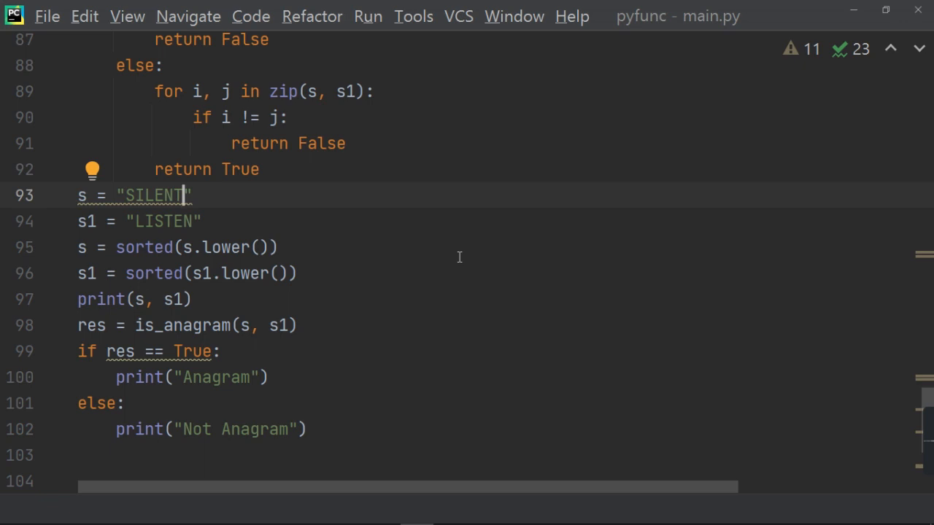
mouse_move(465, 306)
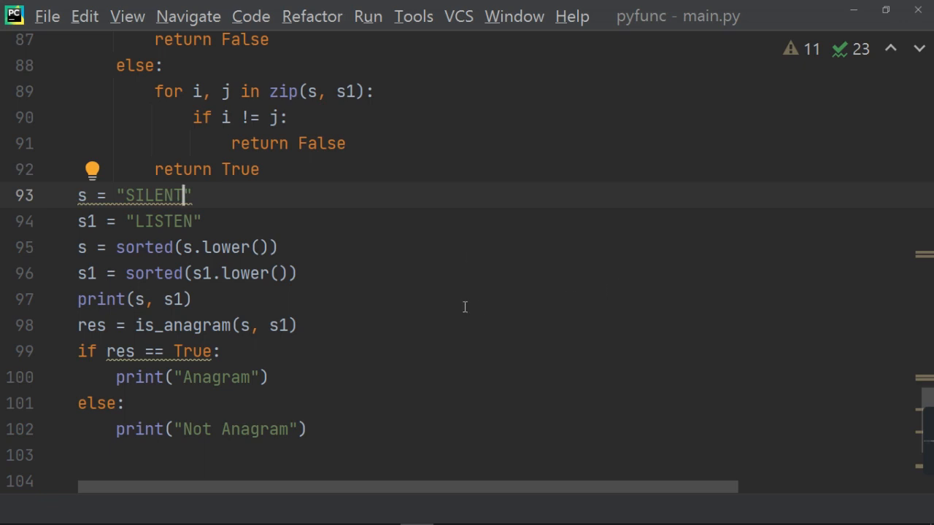
mouse_move(445, 281)
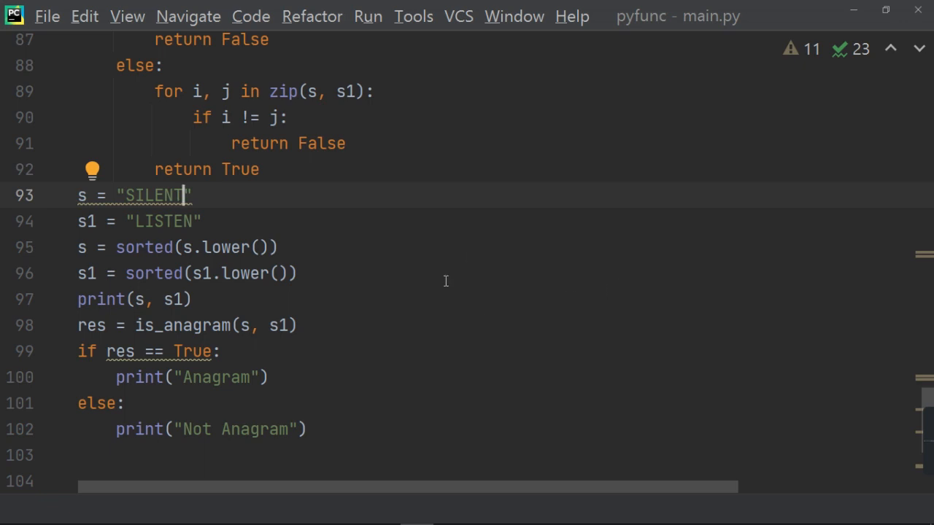
mouse_move(442, 256)
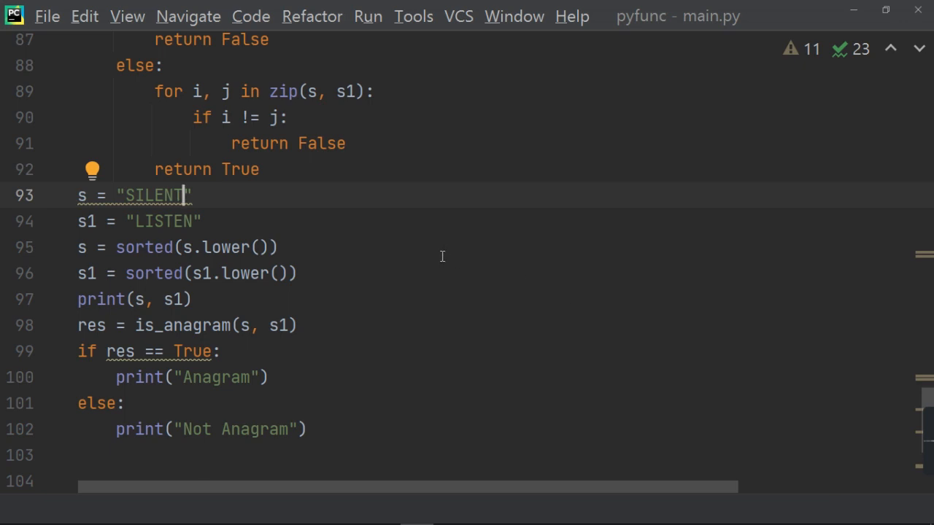
mouse_move(447, 307)
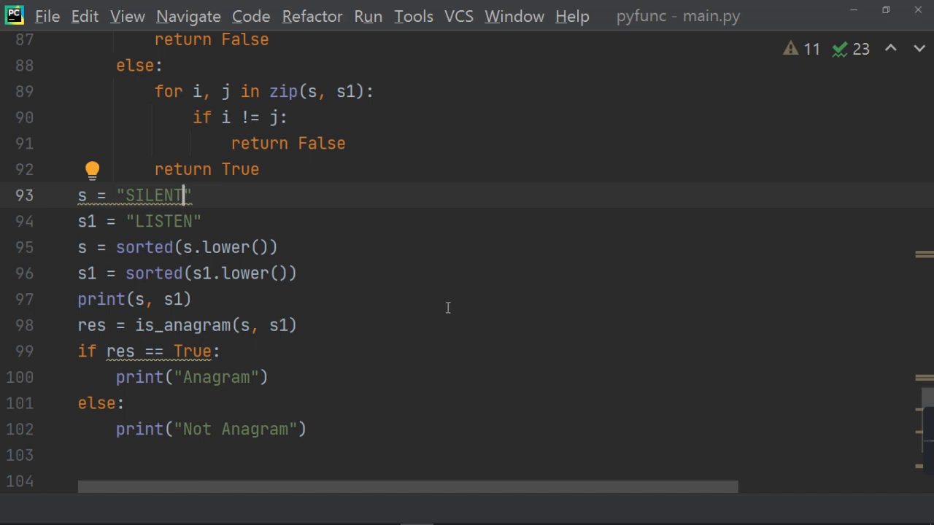
mouse_move(324, 377)
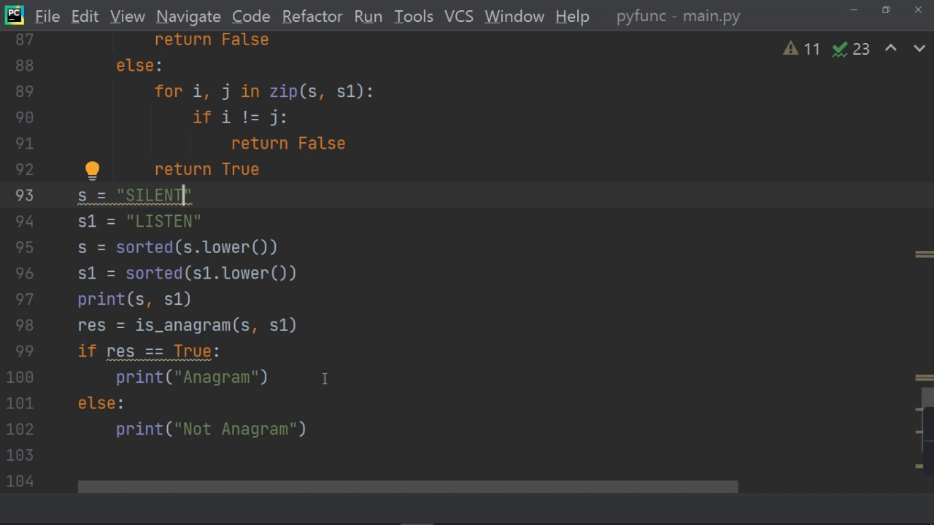
mouse_move(794, 490)
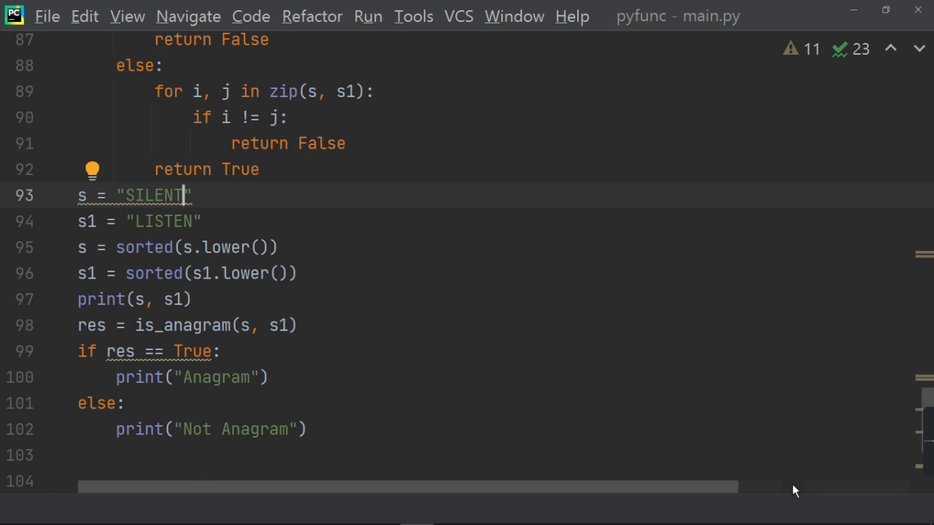